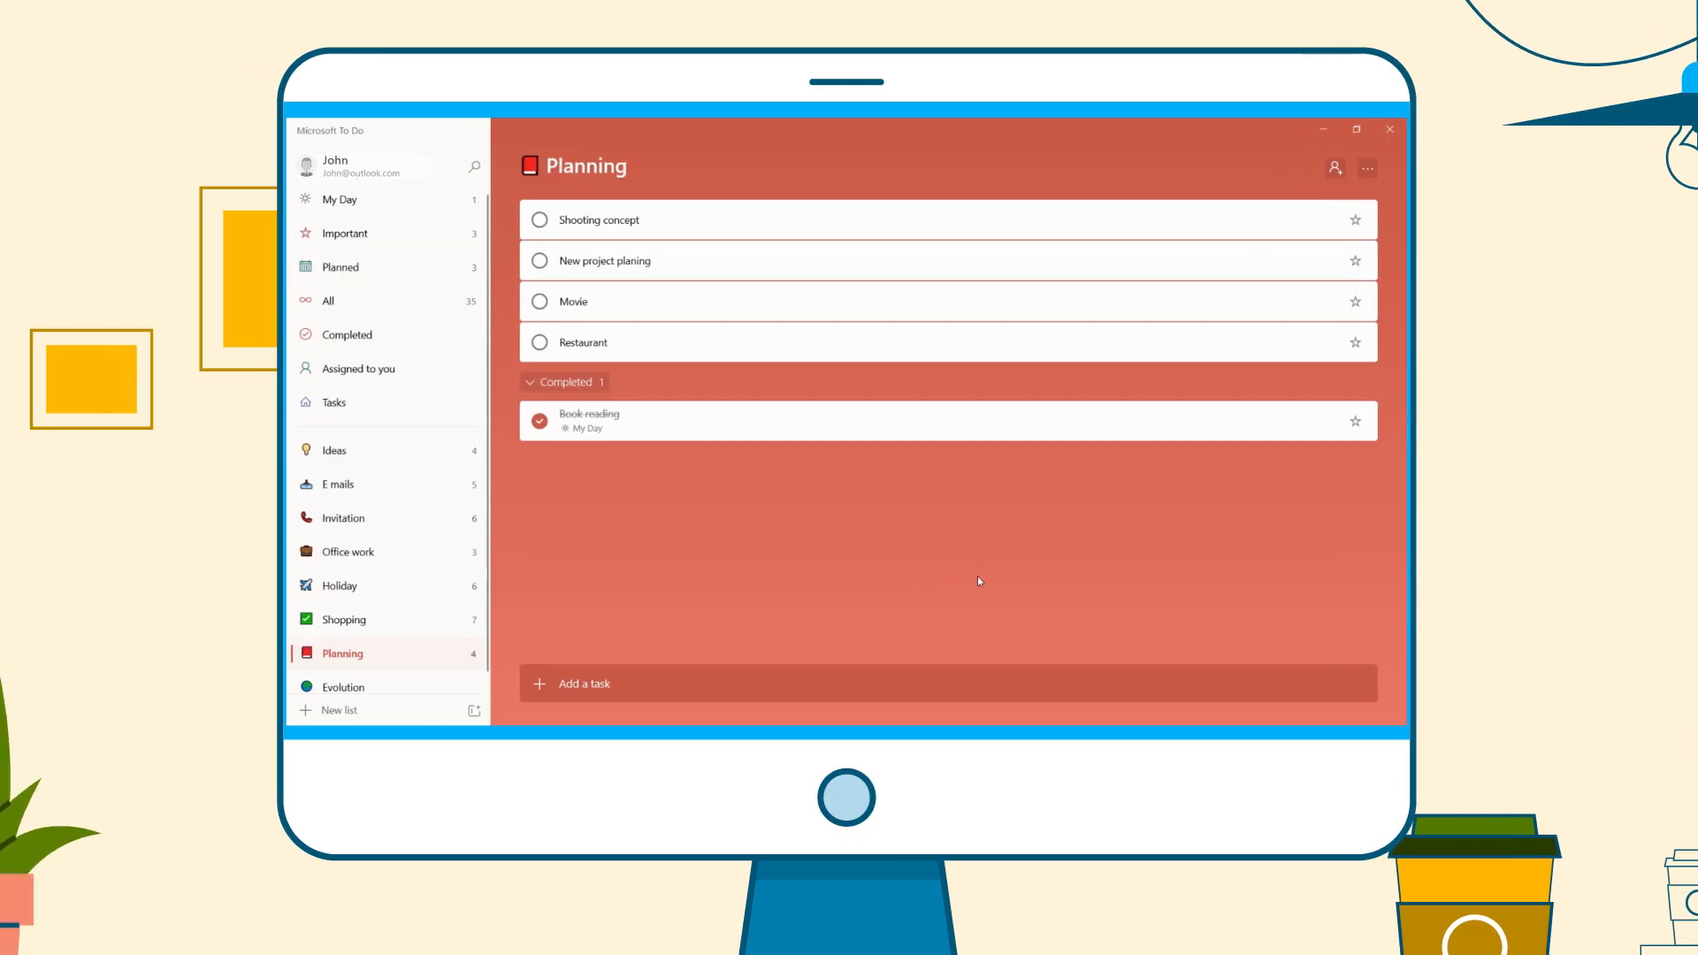
Tour the Tasks, Invitation, Holiday and Shopping lists in the sidebar to view each colored list.
{"action": "left_click", "coordinate": [334, 401]}
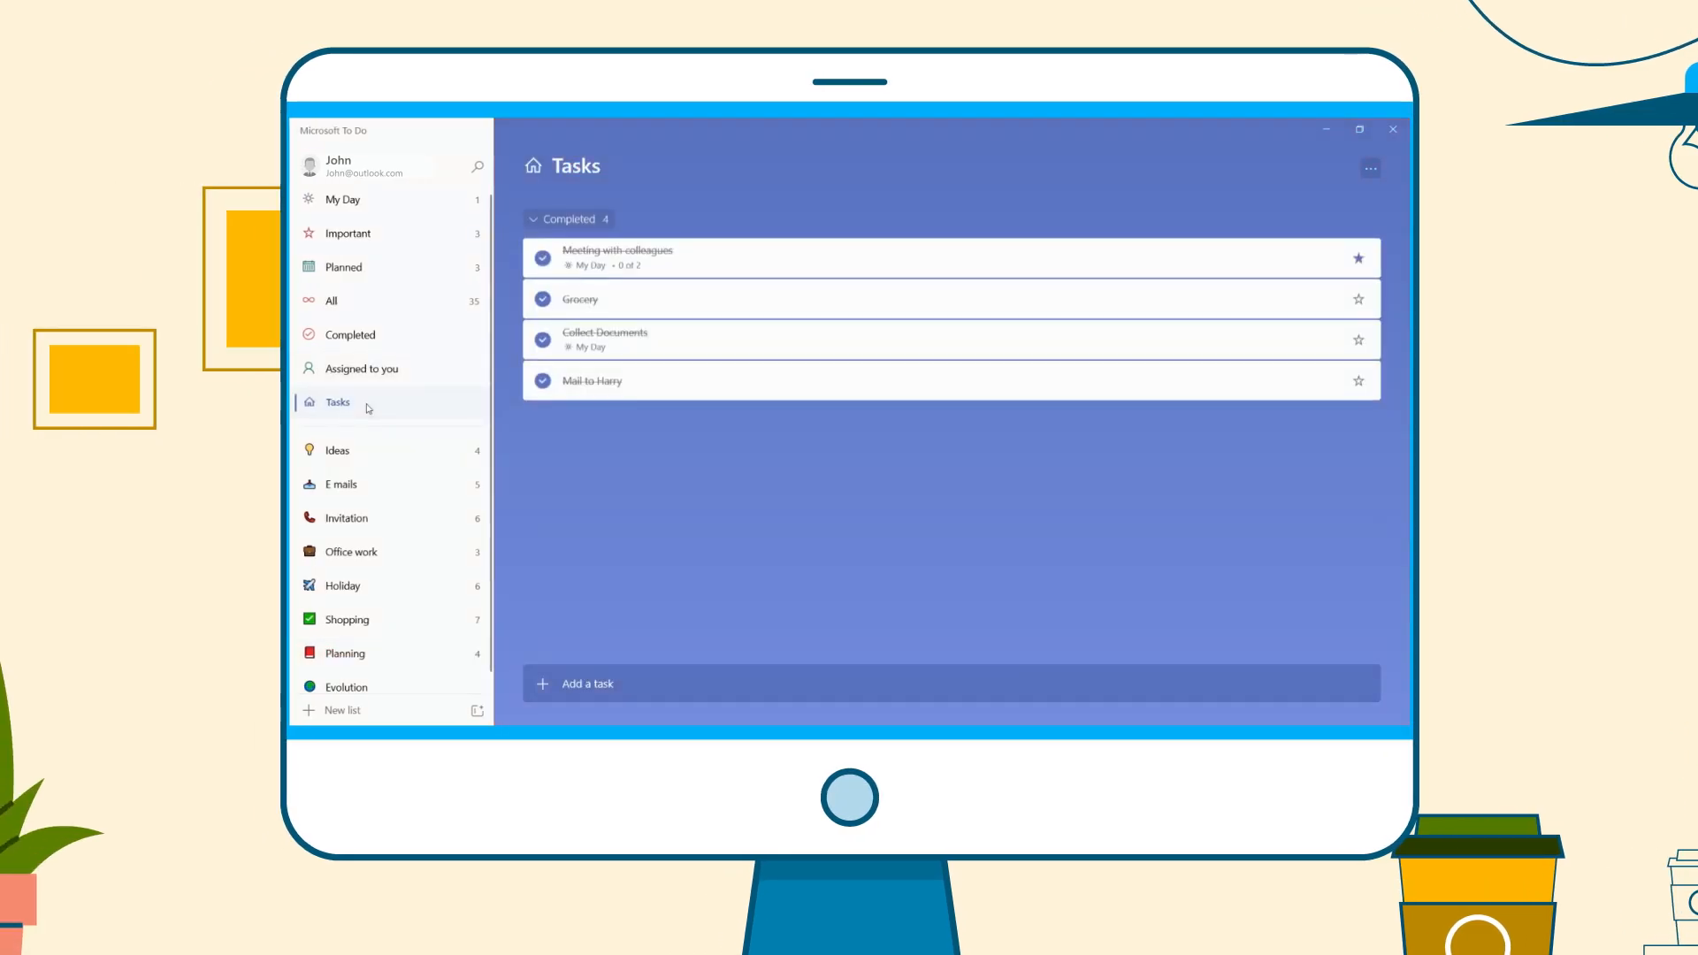
{"action": "left_click", "coordinate": [347, 518]}
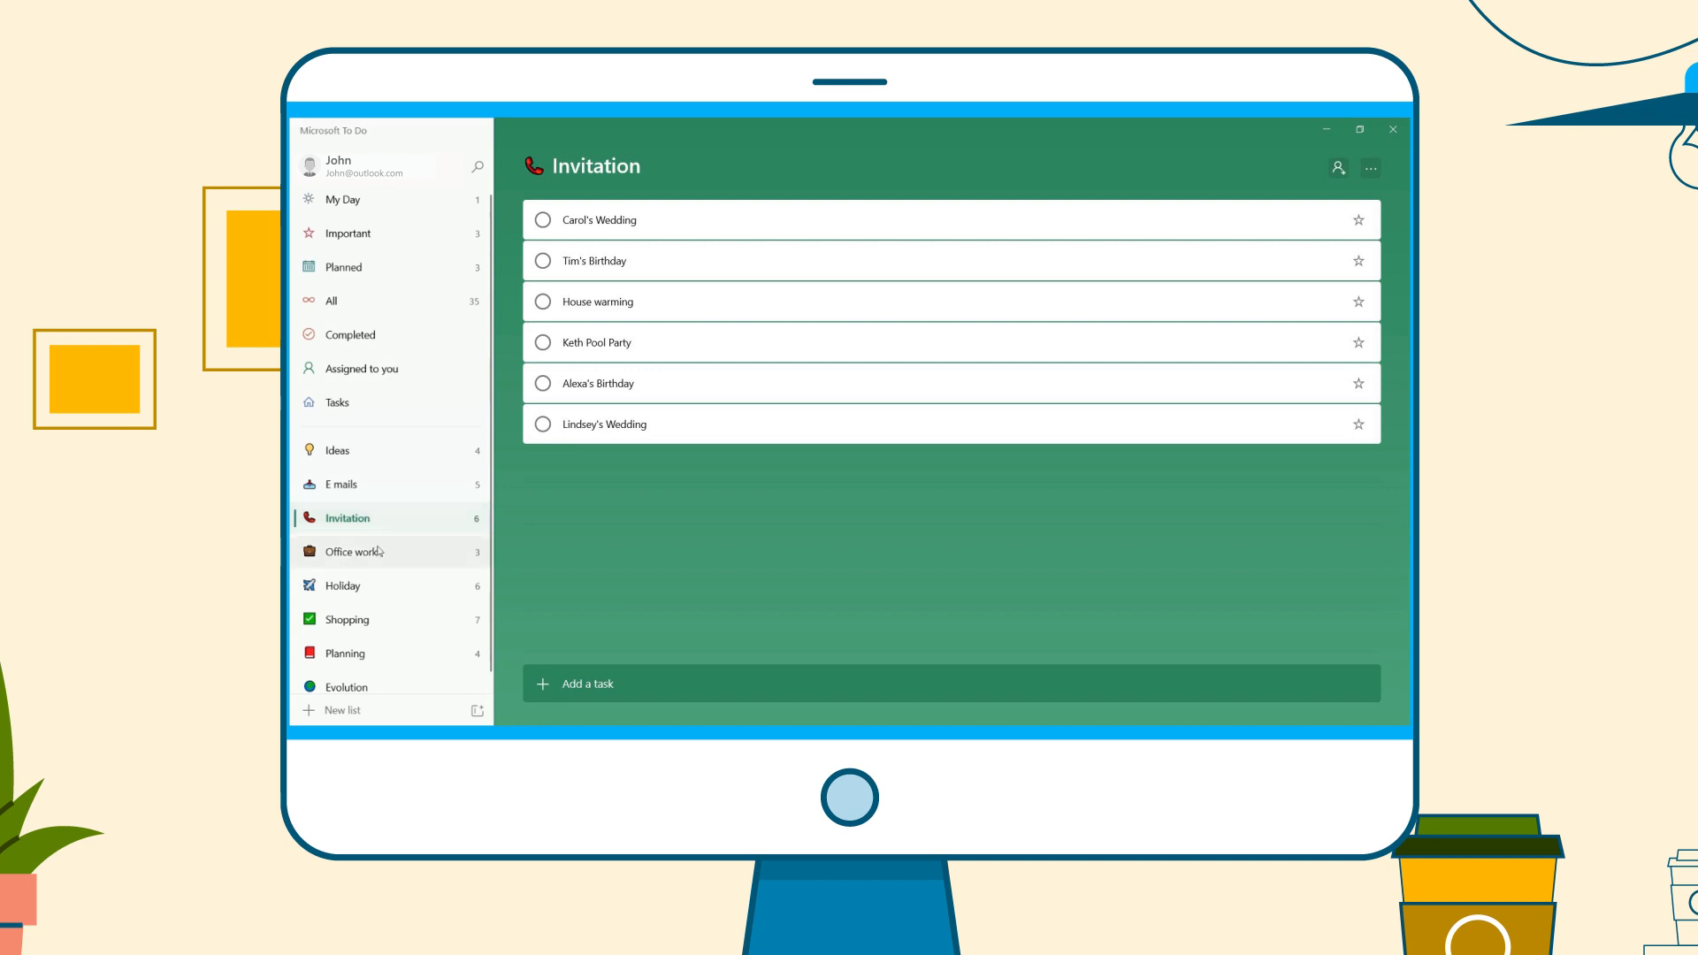
{"action": "left_click", "coordinate": [342, 586]}
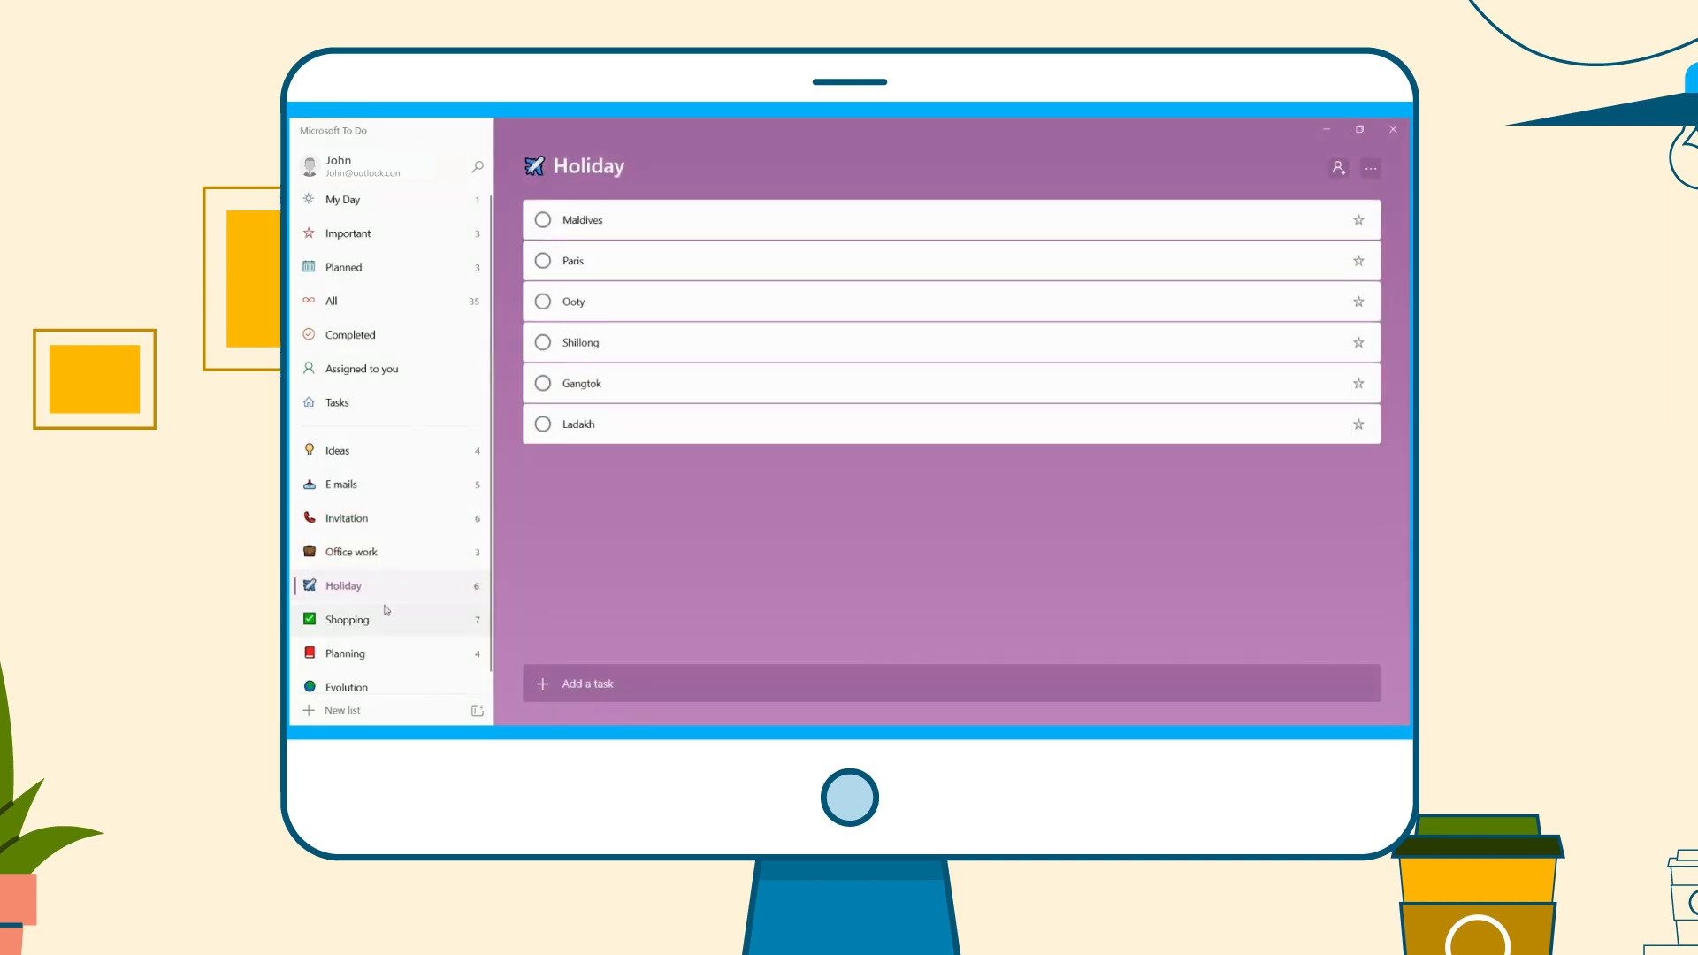
{"action": "left_click", "coordinate": [347, 619]}
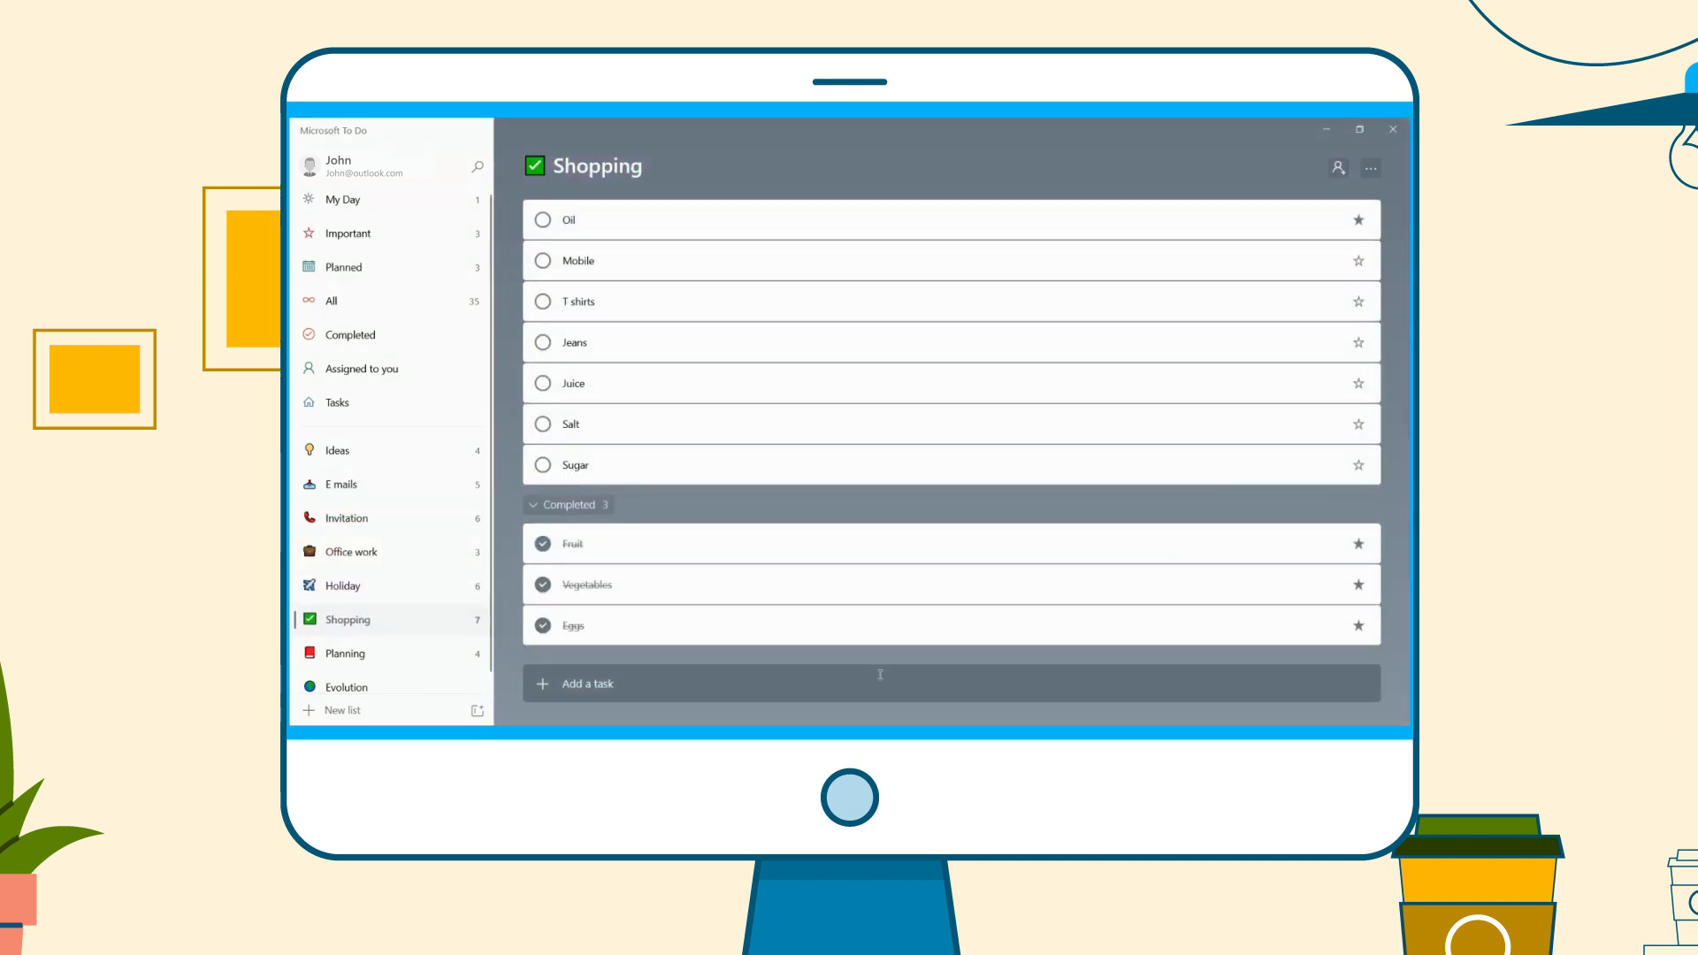
{"action": "left_click", "coordinate": [345, 653]}
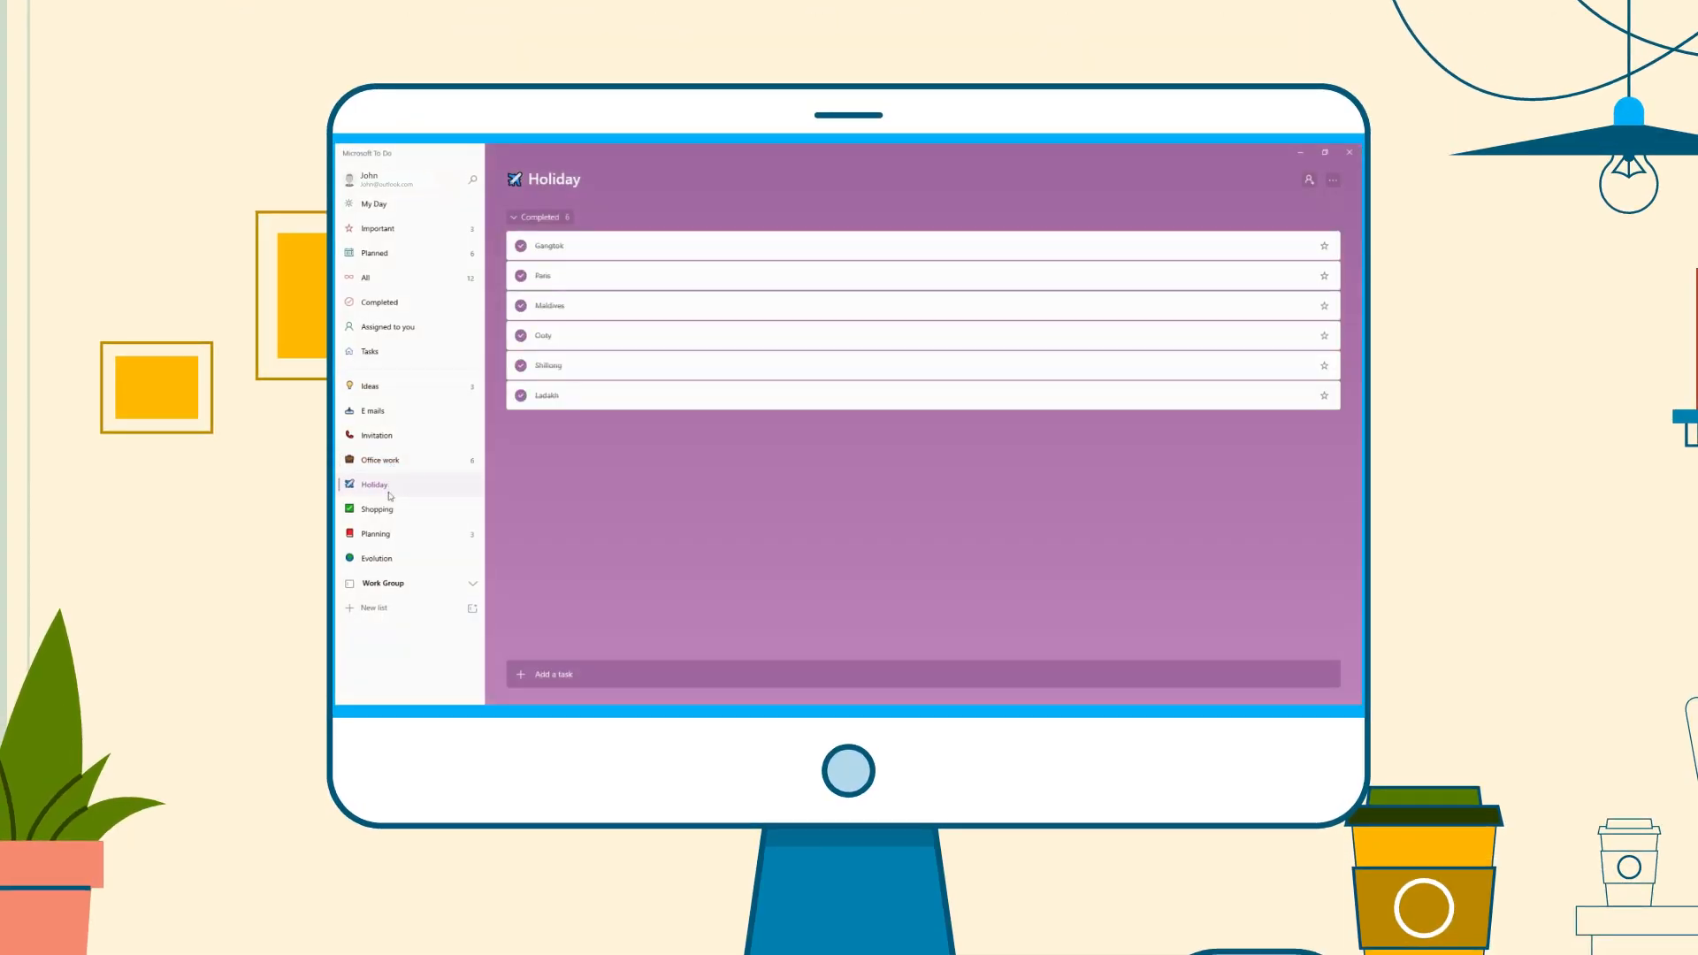
Expand the Work Group to show Planning, Ideas, Office work and E mails inside it.
{"action": "left_click", "coordinate": [375, 534]}
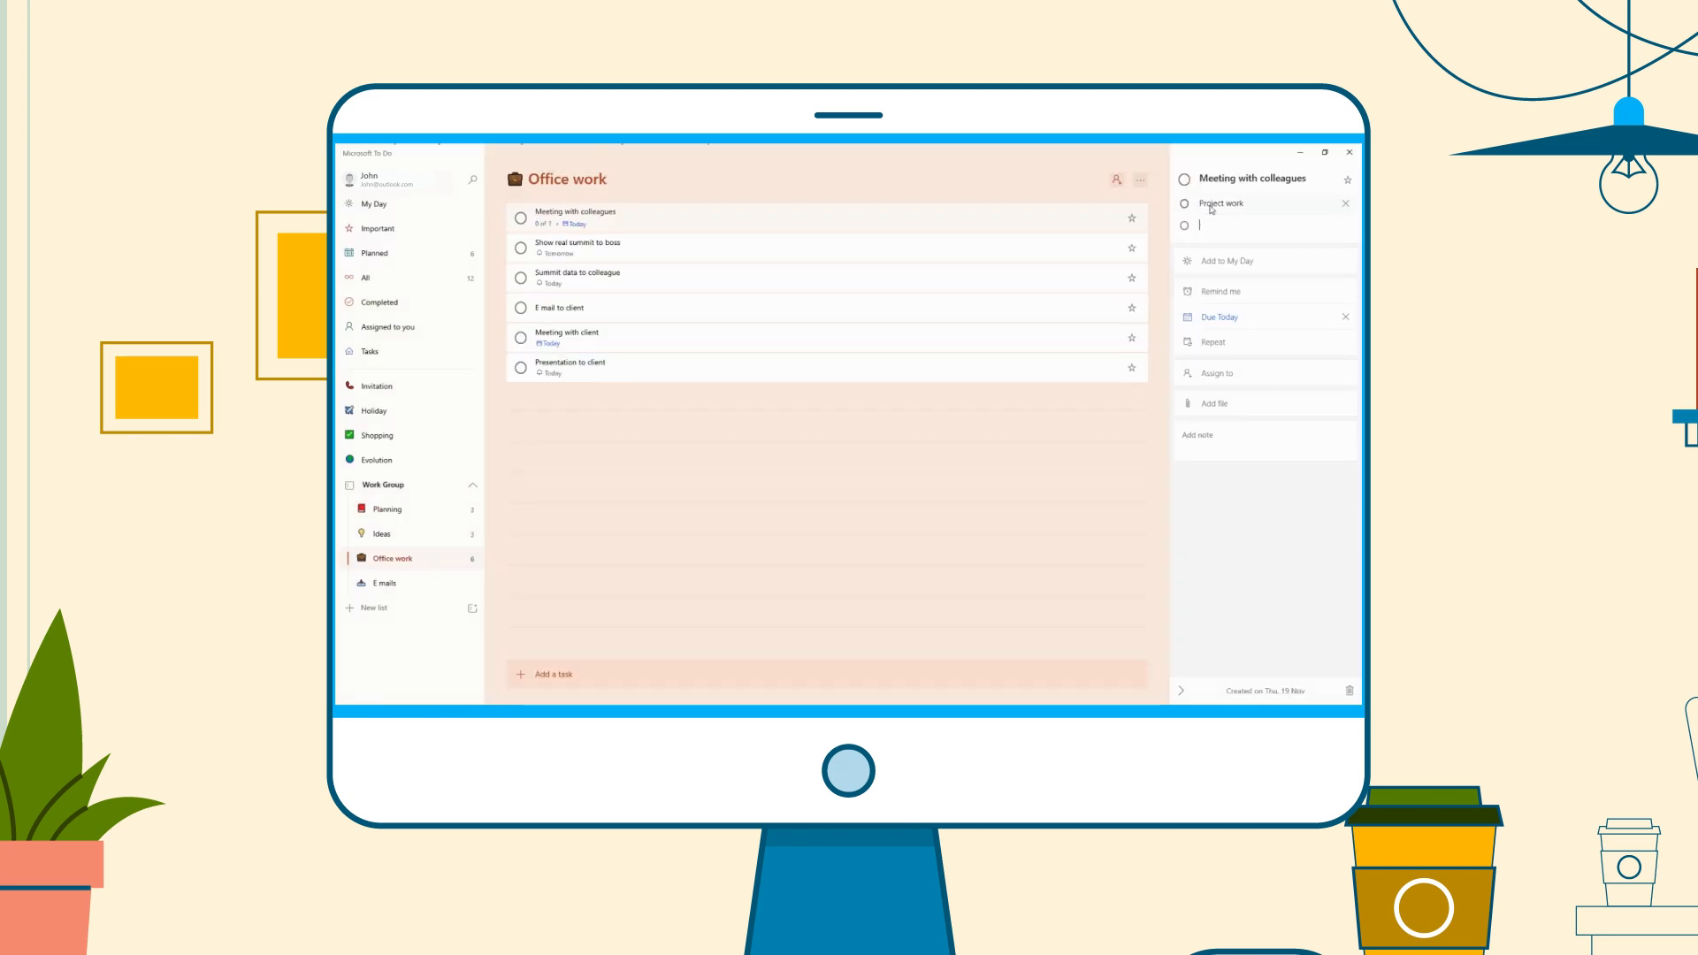
Add the 'Status Report' step to Meeting with colleagues, star it and Meeting with client, and start a reminder.
{"action": "type", "text": "Status Report"}
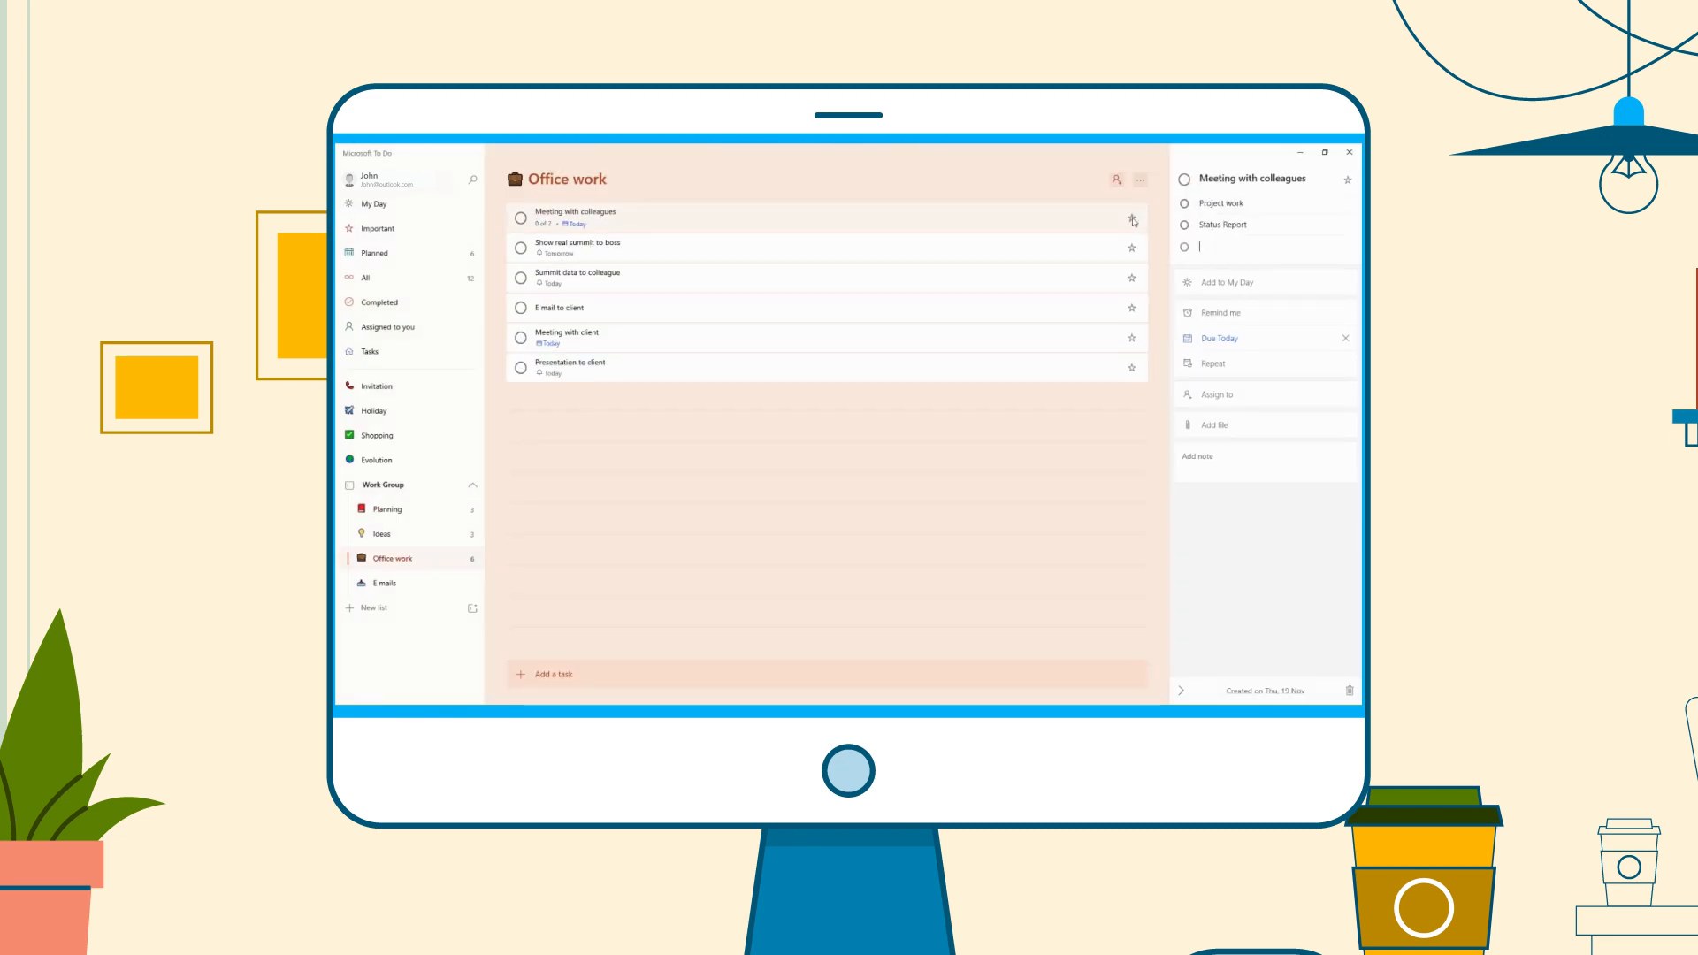
{"action": "left_click", "coordinate": [1130, 218]}
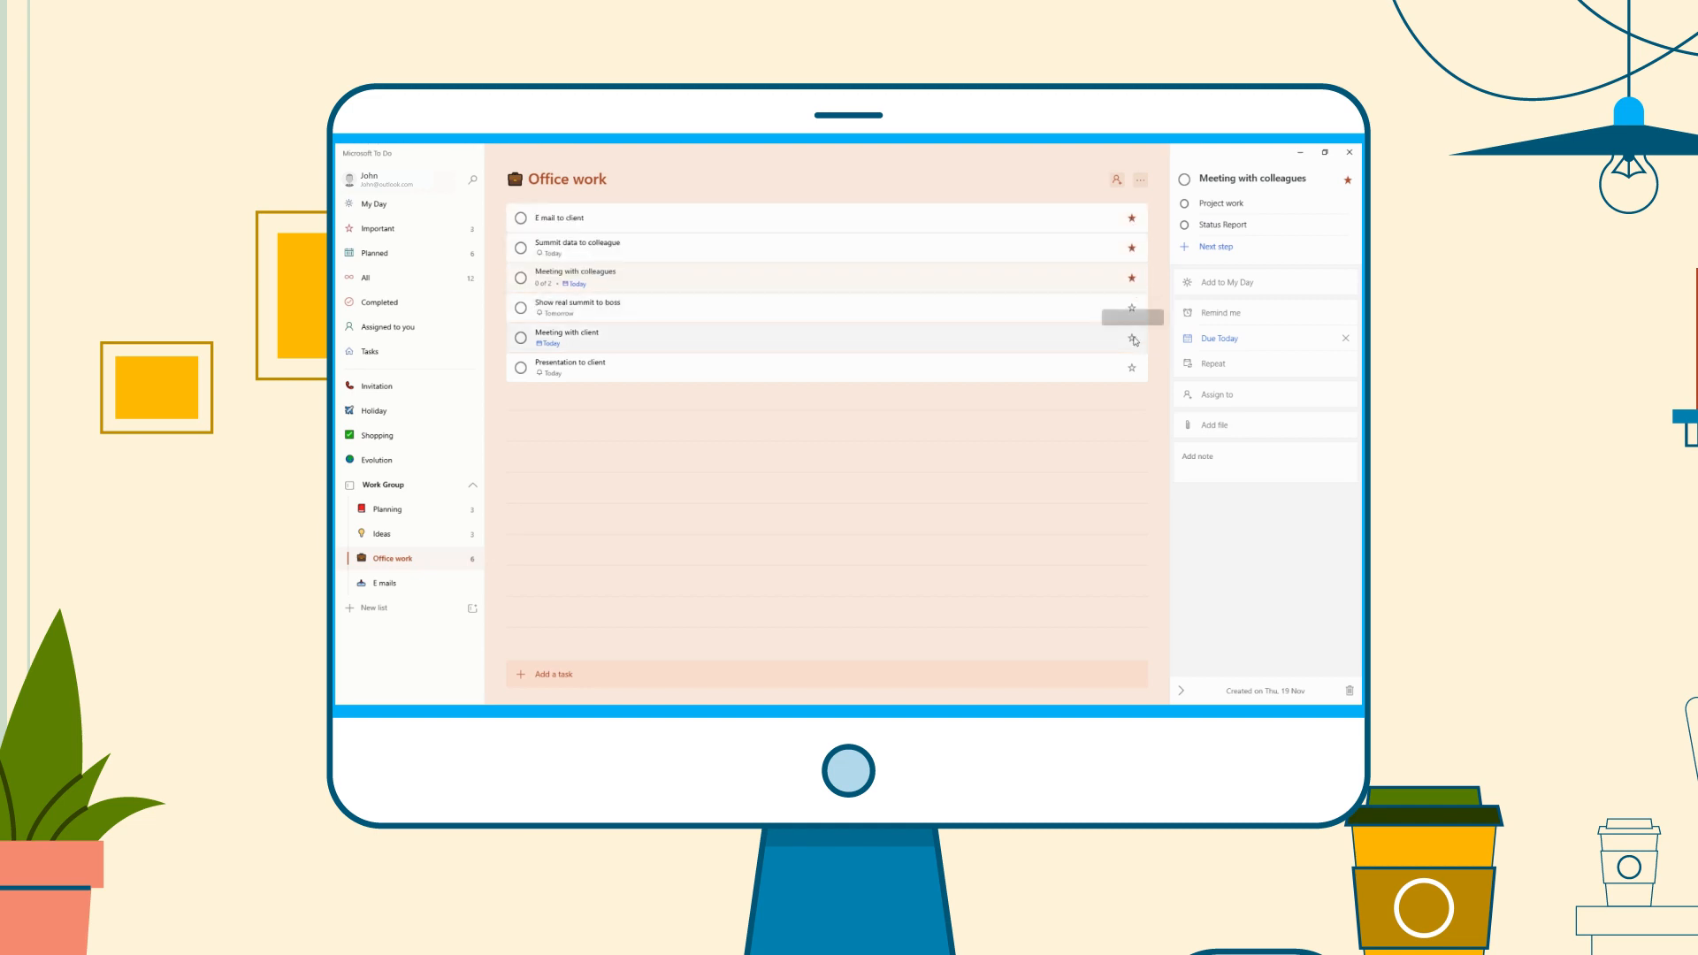
{"action": "left_click", "coordinate": [1219, 271]}
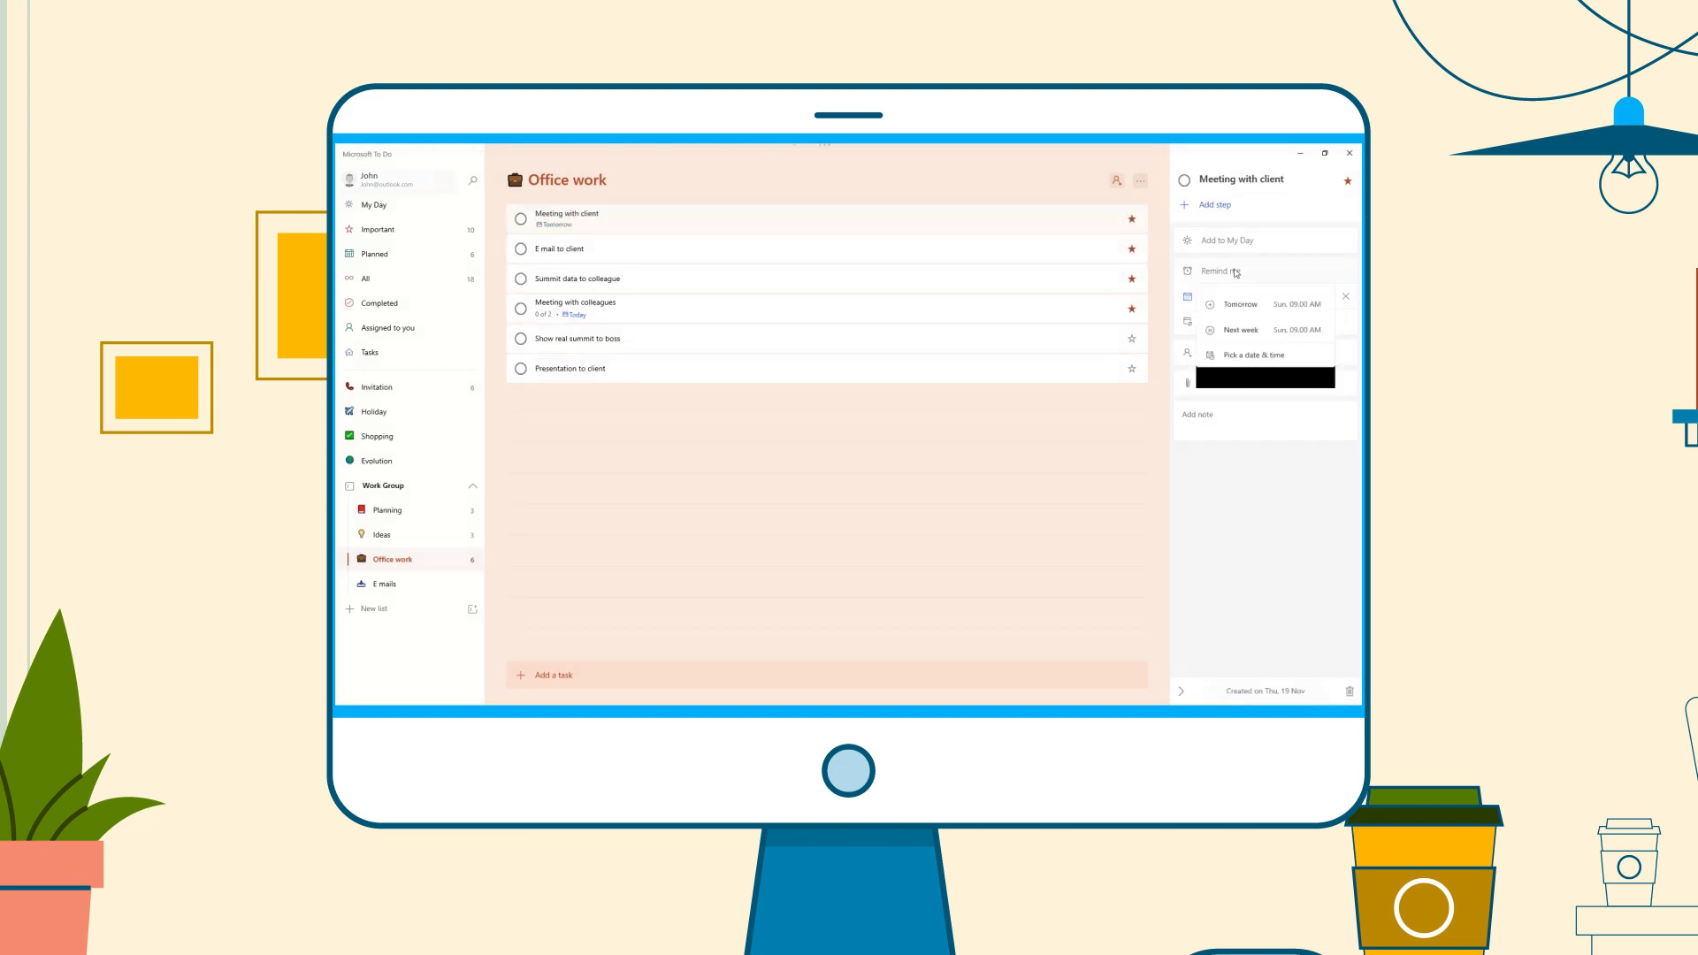
{"action": "left_click", "coordinate": [375, 203]}
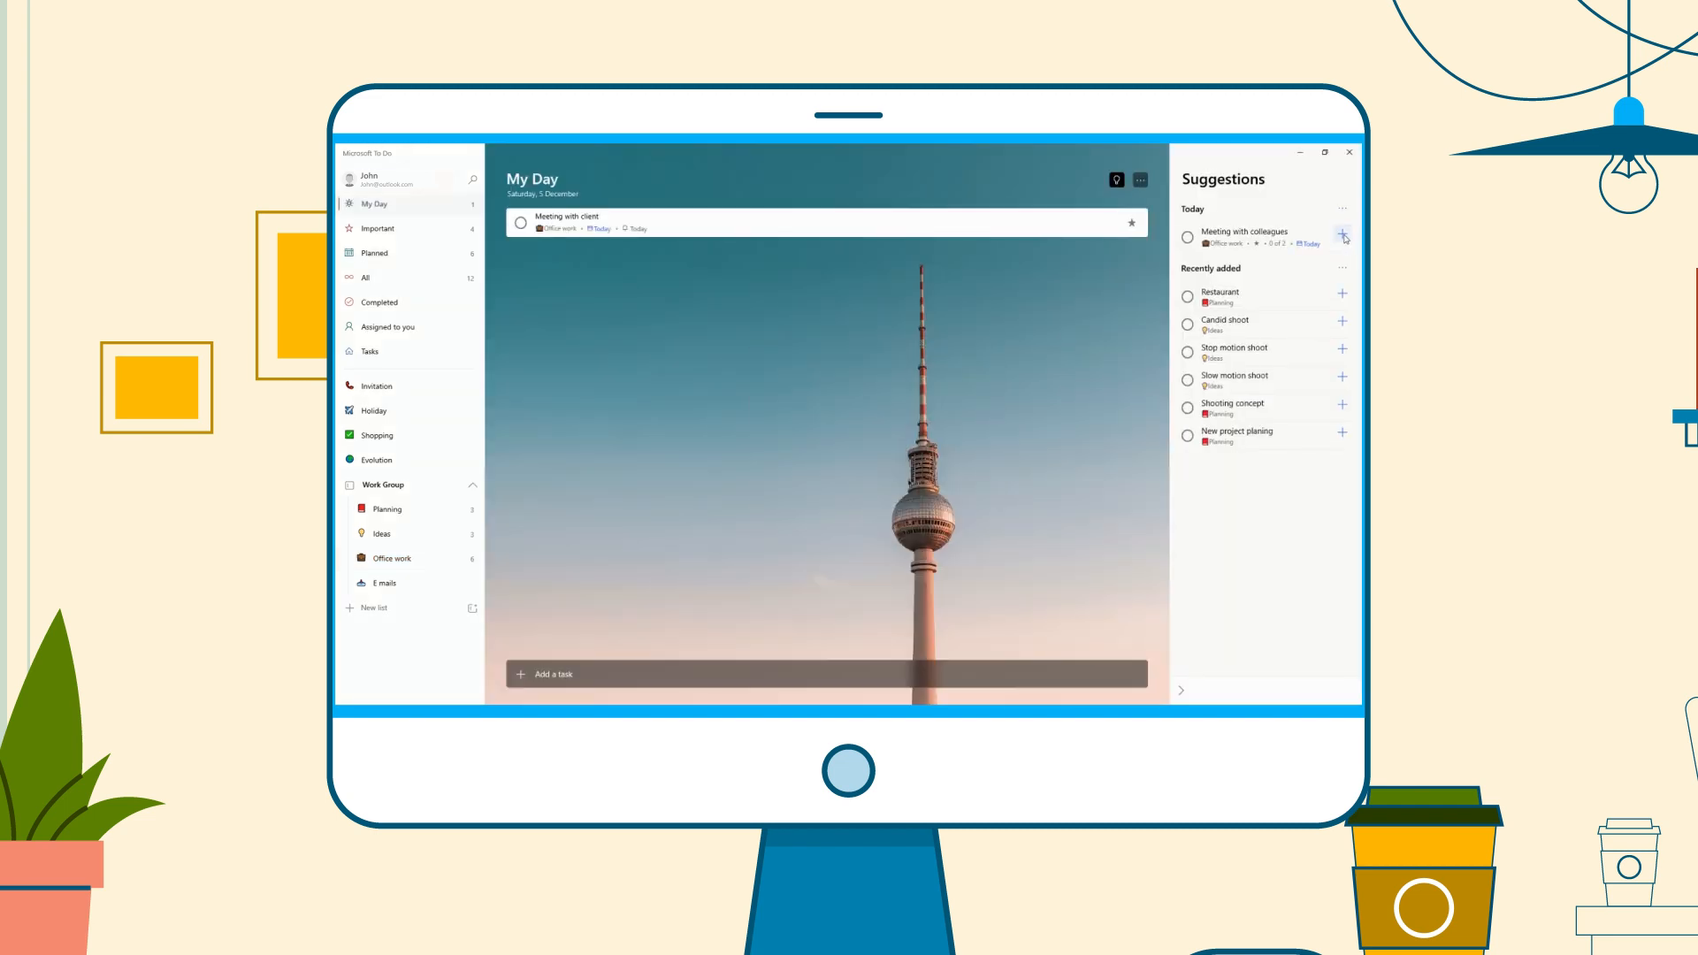
Add Meeting with colleagues to My Day from today's suggestions.
{"action": "left_click", "coordinate": [1343, 233]}
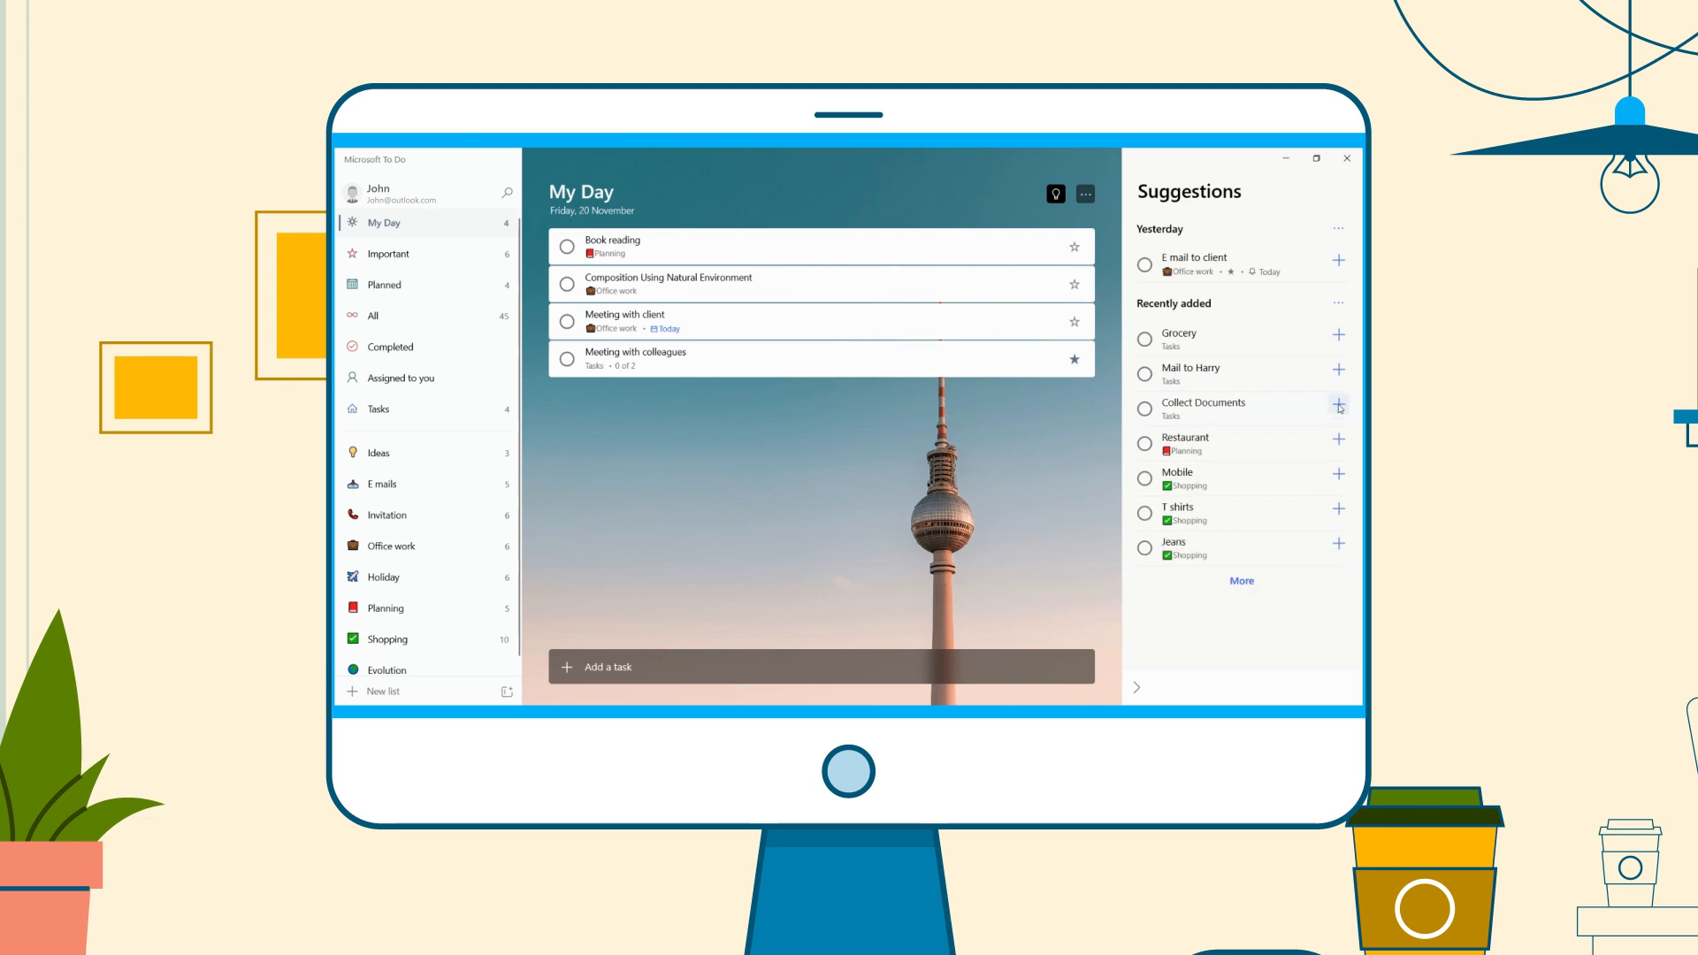
Add Collect Documents to My Day, then switch to the Office work list.
{"action": "left_click", "coordinate": [1340, 409]}
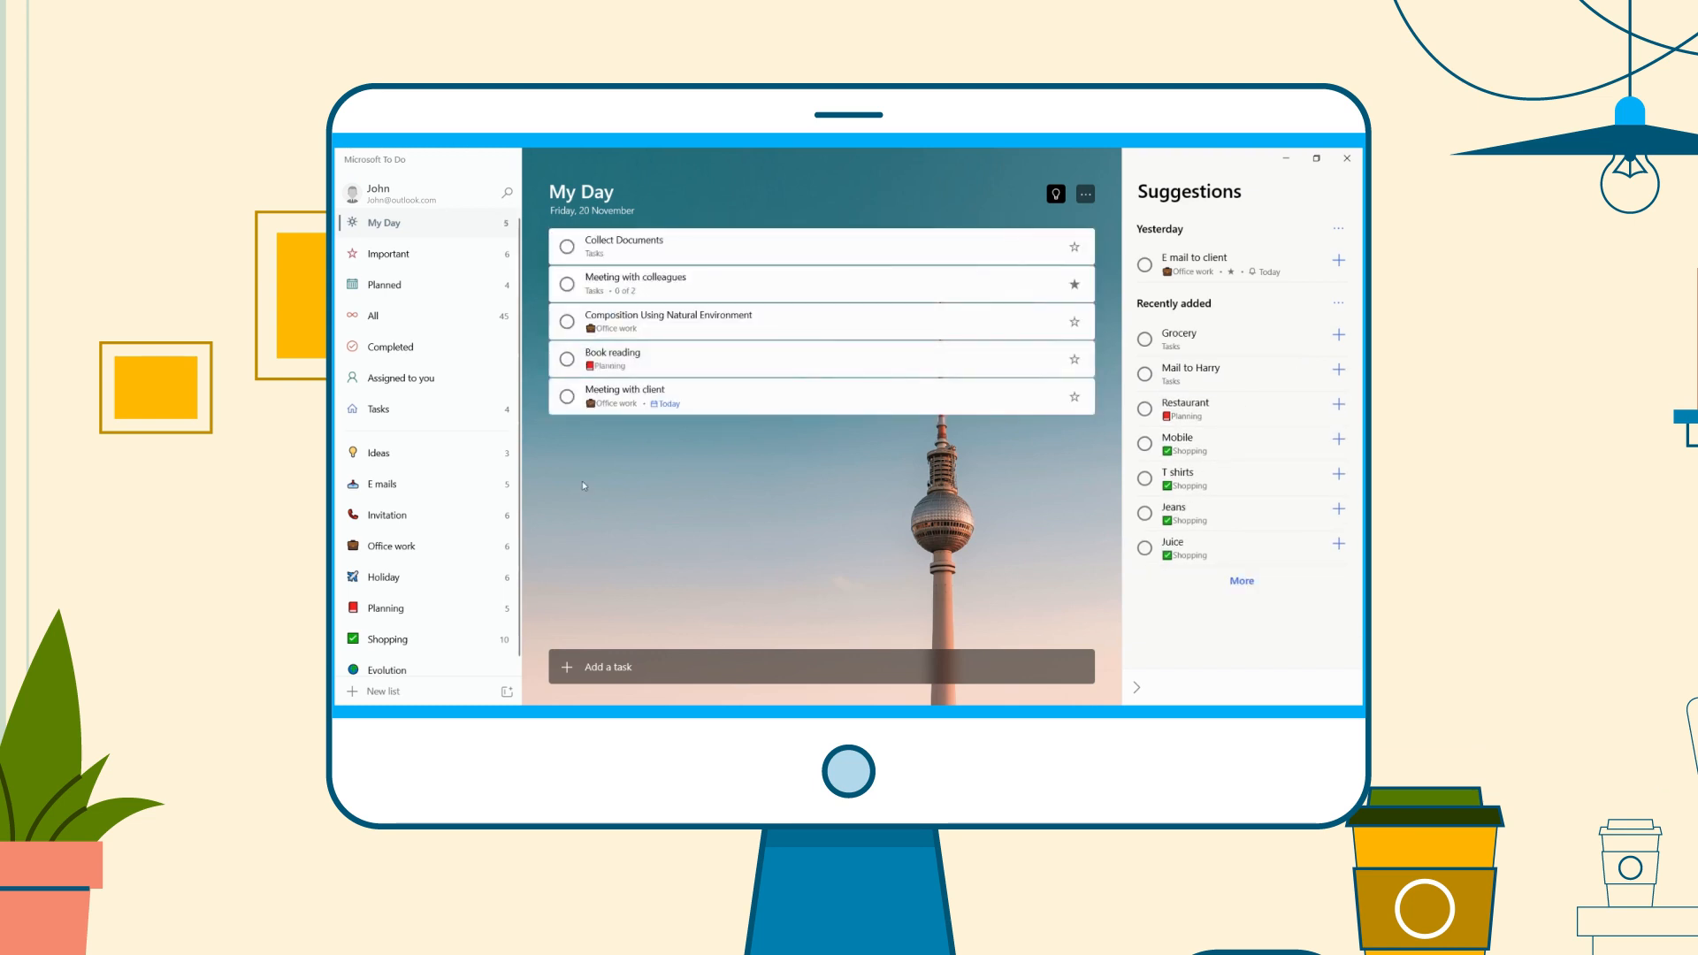
{"action": "left_click", "coordinate": [393, 547]}
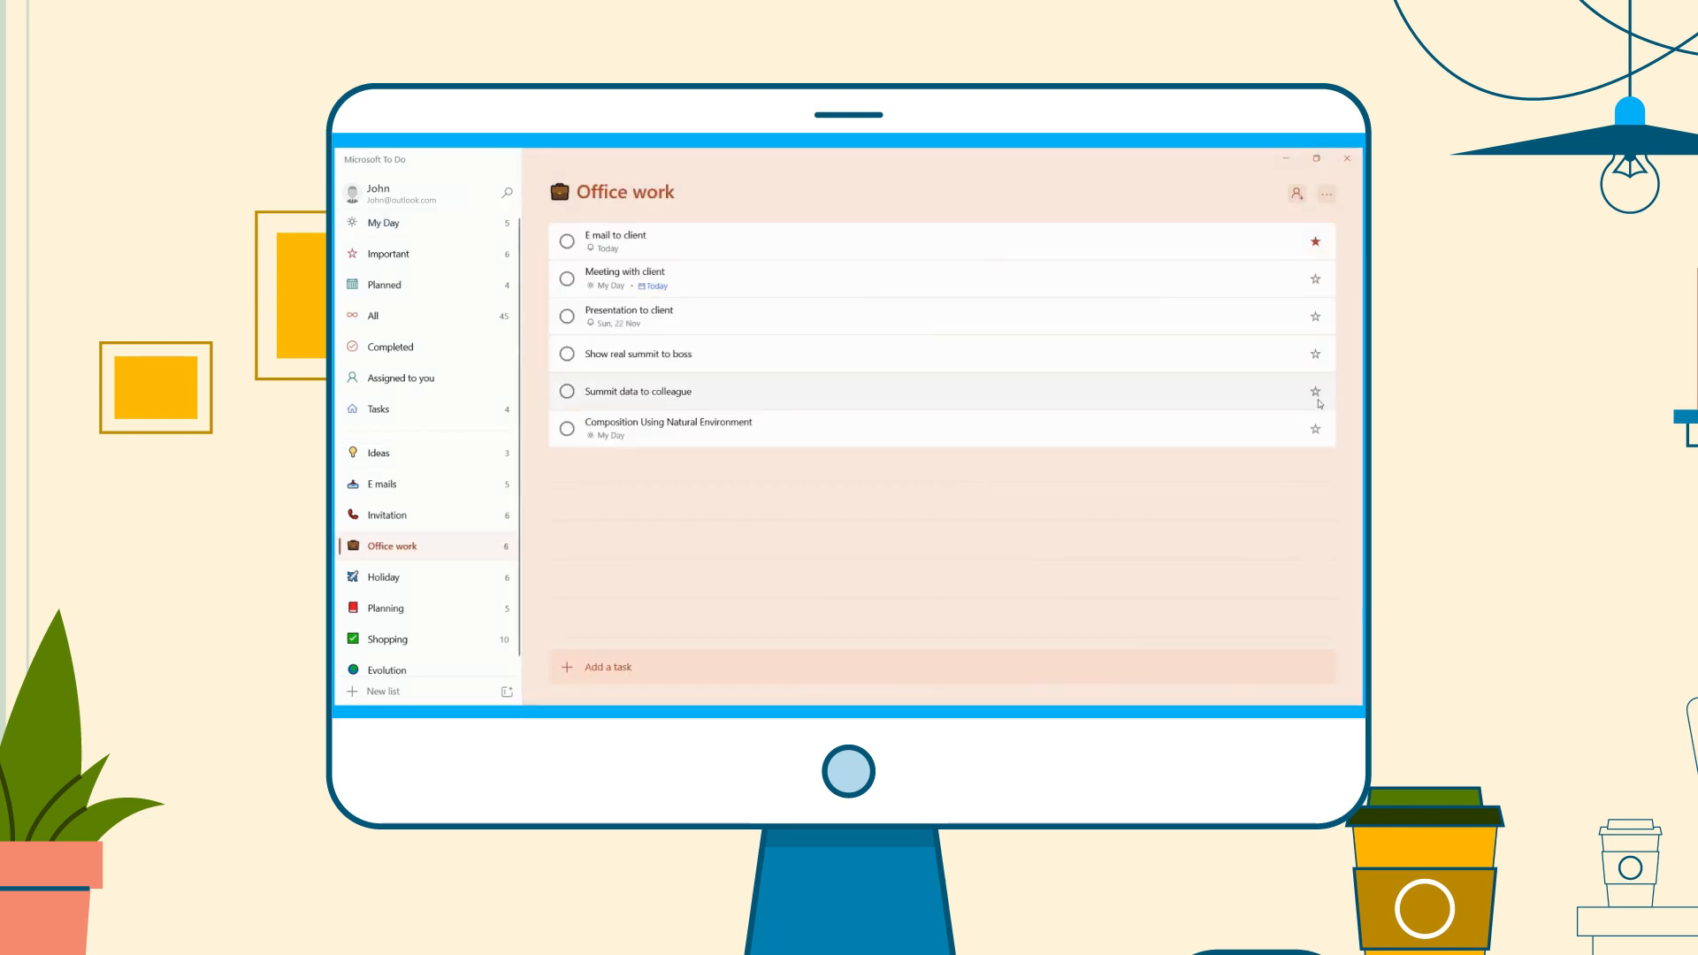
Star Summit data to colleague as important and select Show real summit to boss.
{"action": "left_click", "coordinate": [1314, 391]}
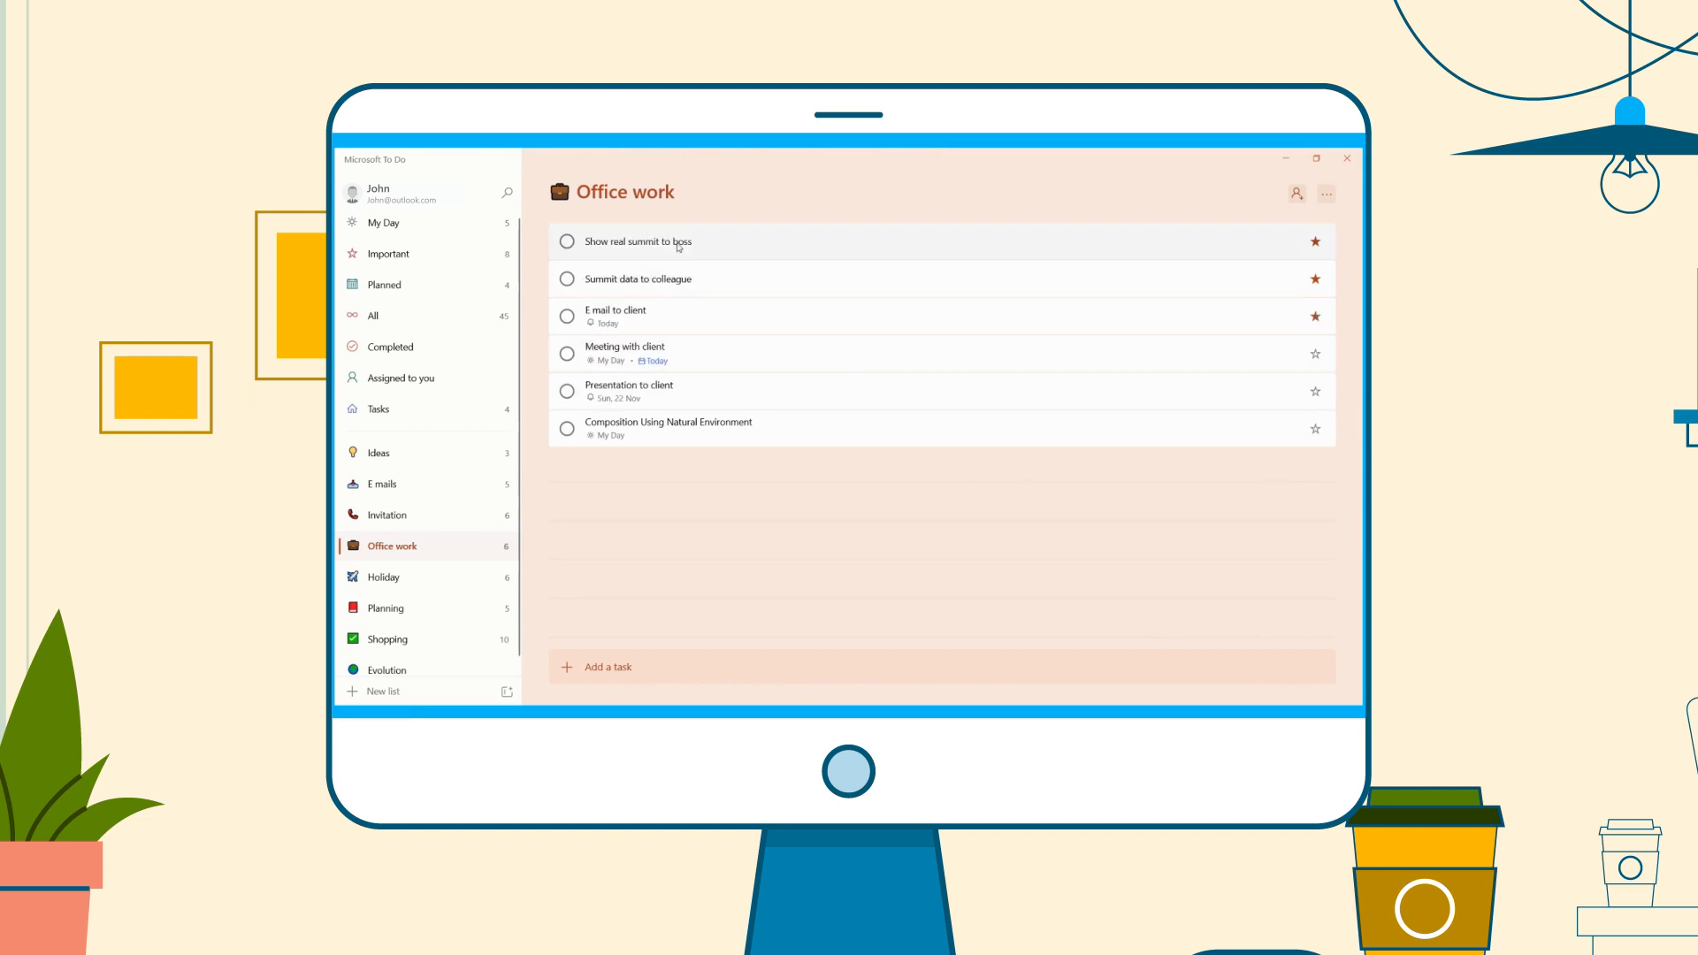
{"action": "left_click", "coordinate": [628, 389]}
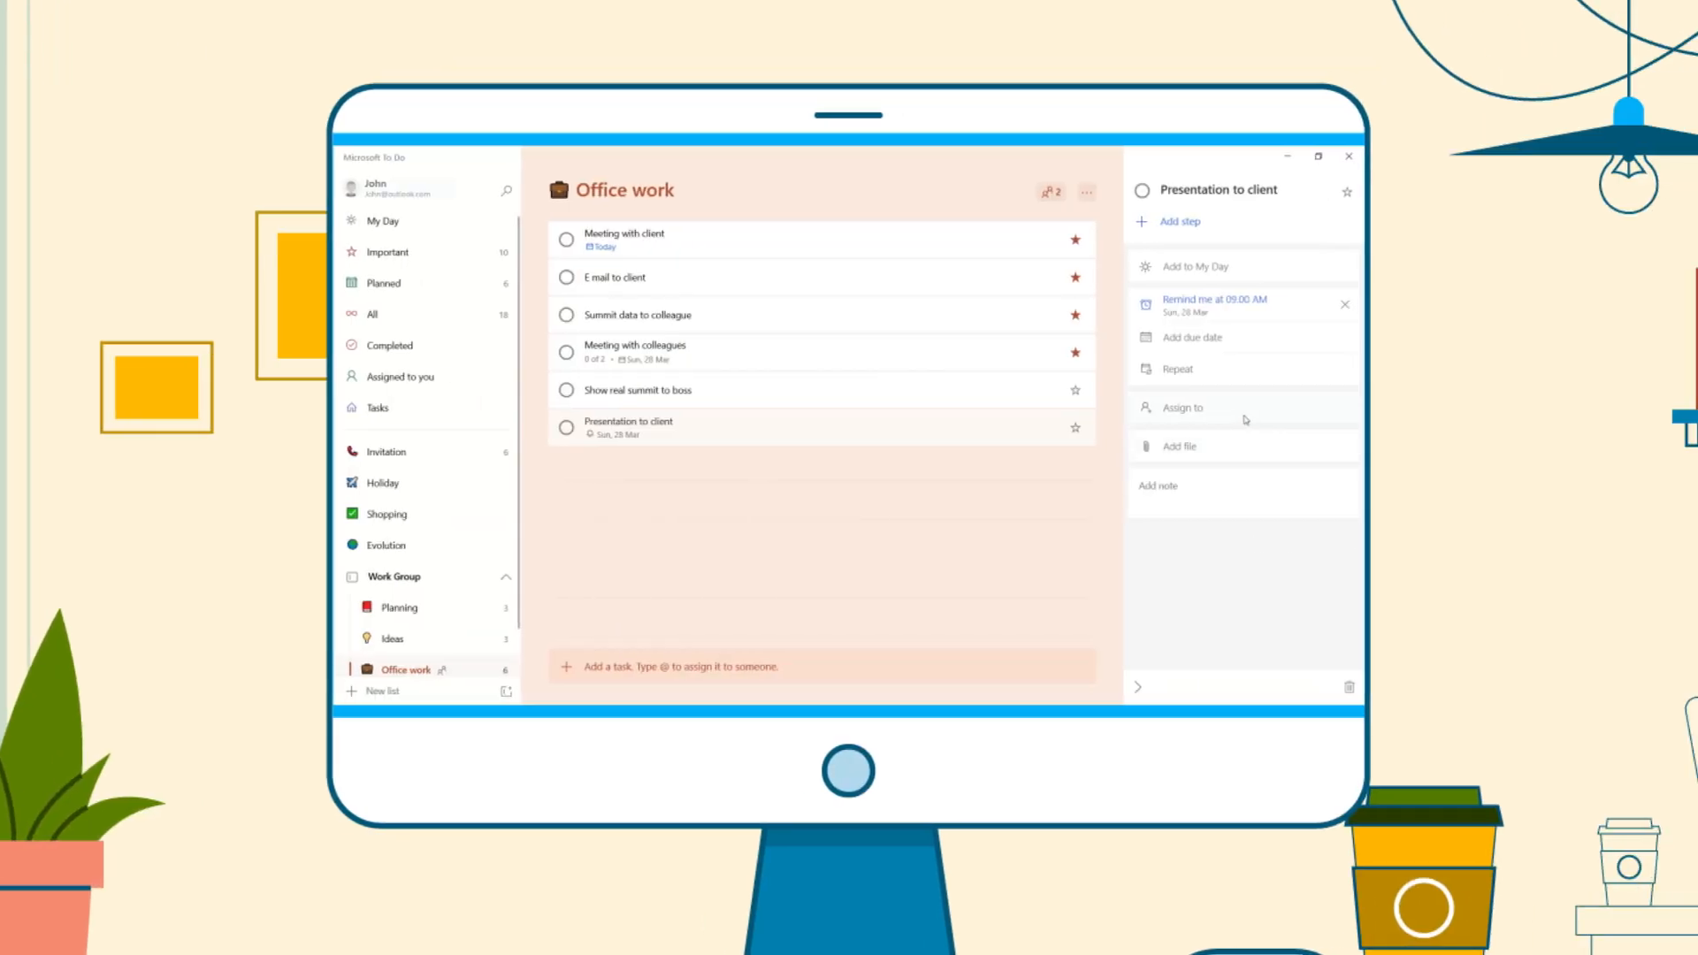
Assign Presentation to client to Andy in the shared Office work list.
{"action": "left_click", "coordinate": [1182, 409]}
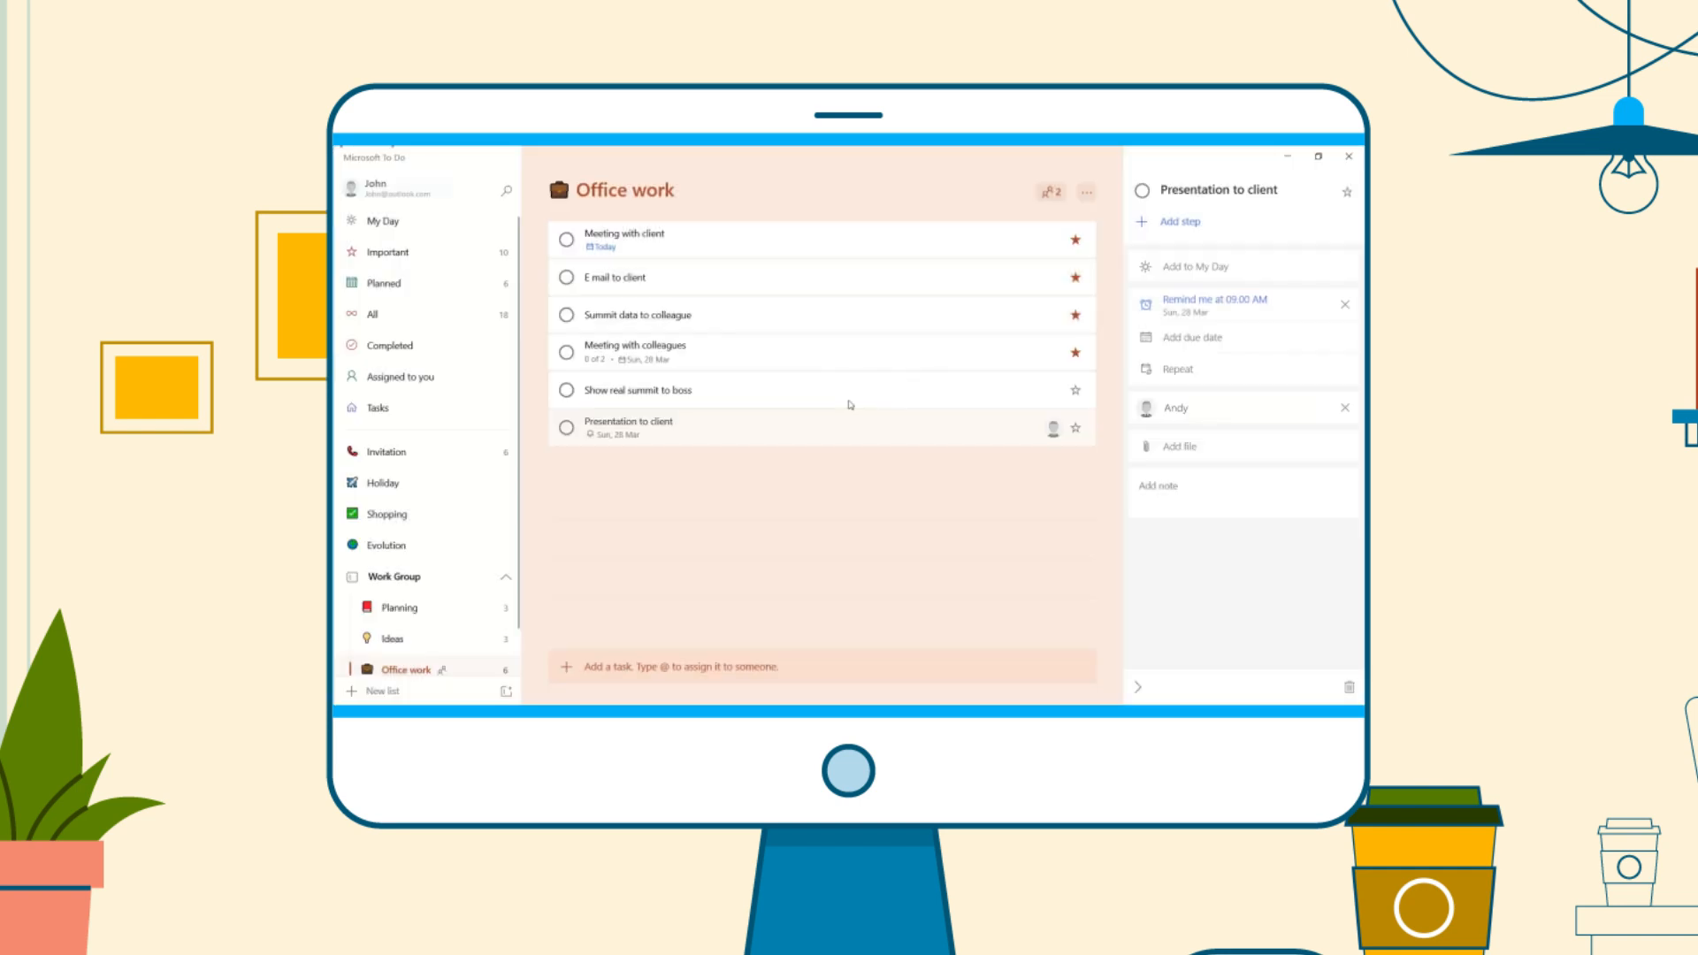